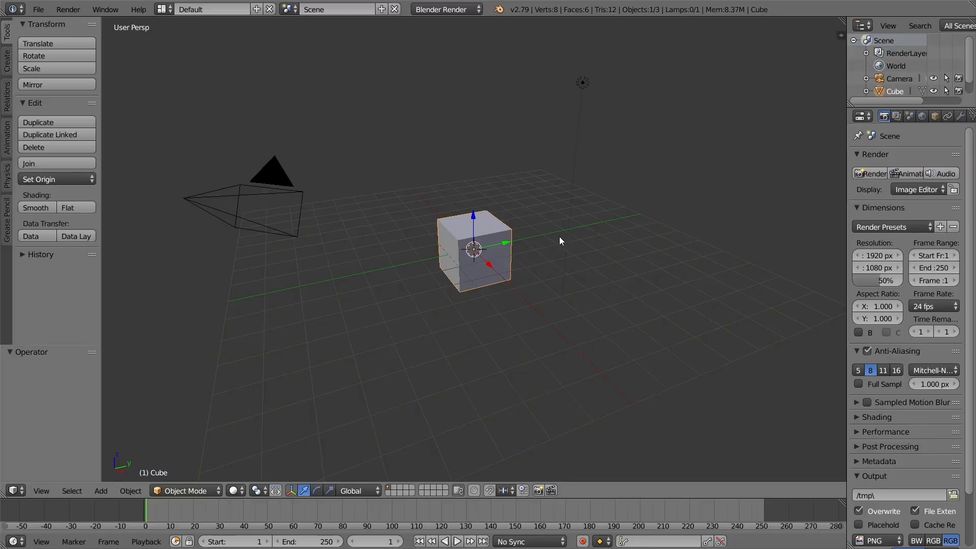
mouse_move(554, 223)
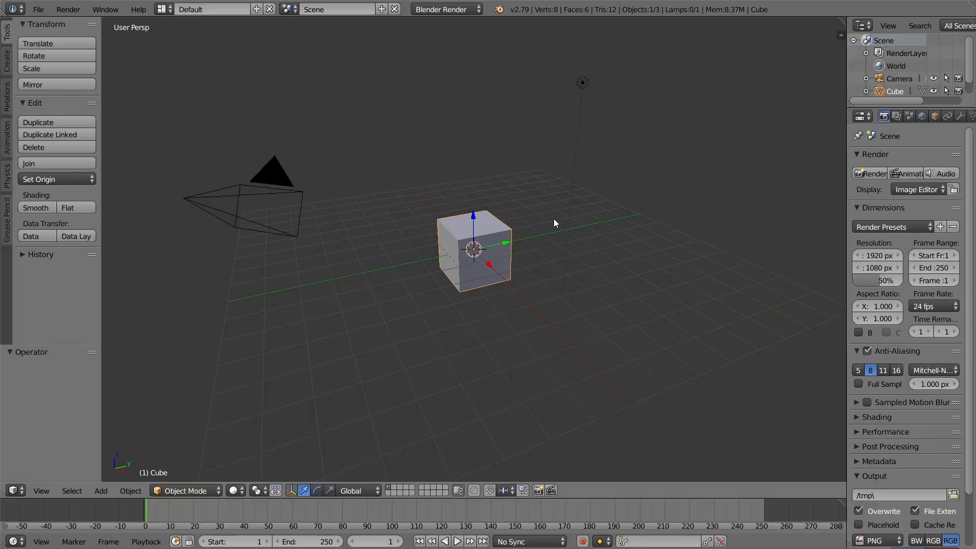
mouse_move(468, 194)
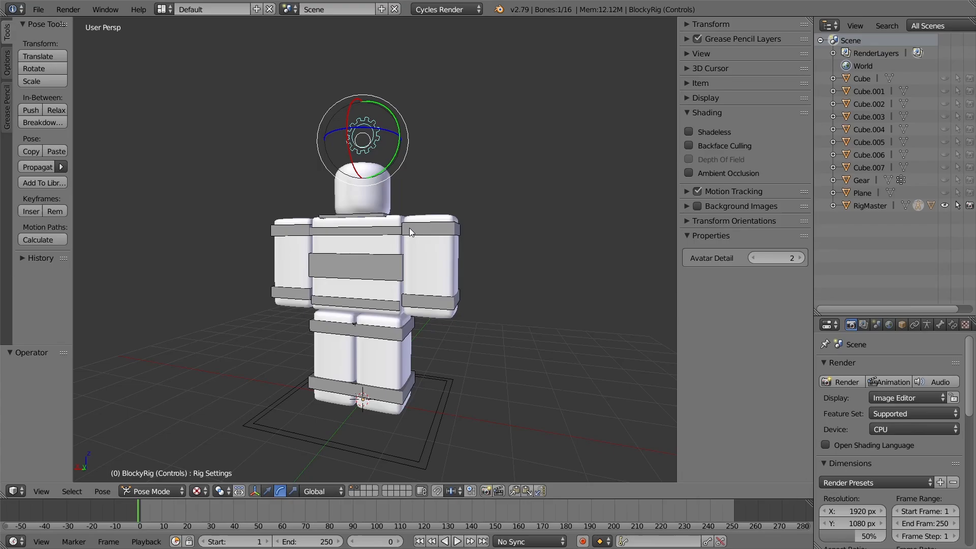
mouse_move(401, 229)
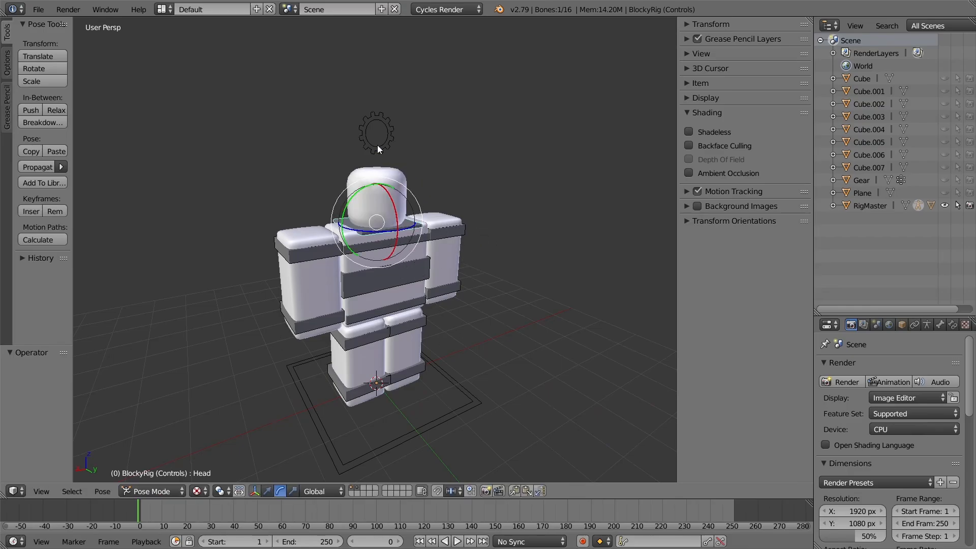
click(375, 131)
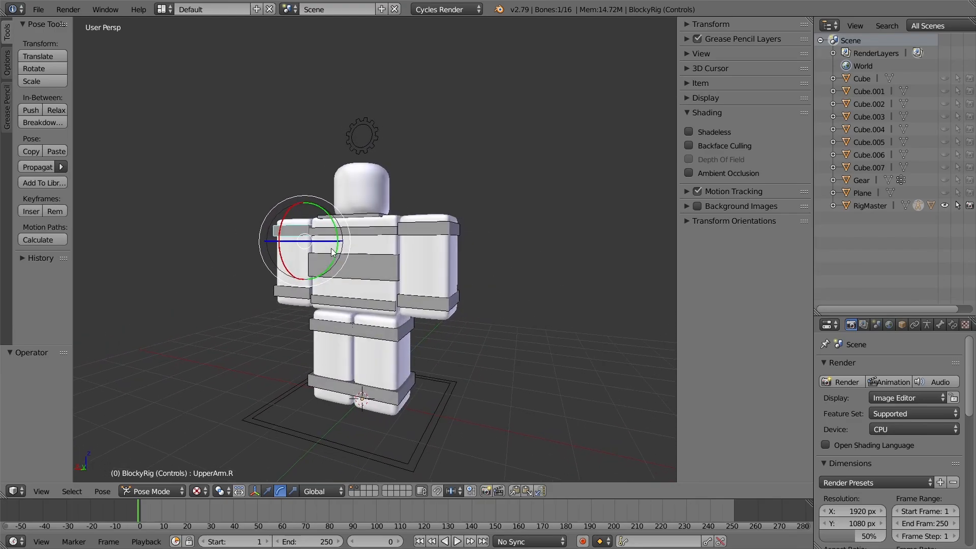
drag(374, 249, 399, 274)
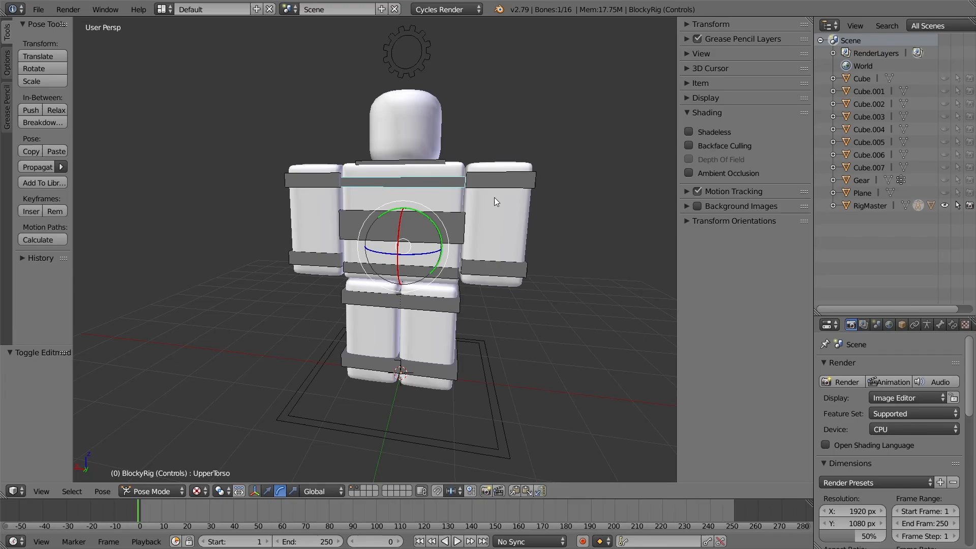
drag(494, 202, 460, 213)
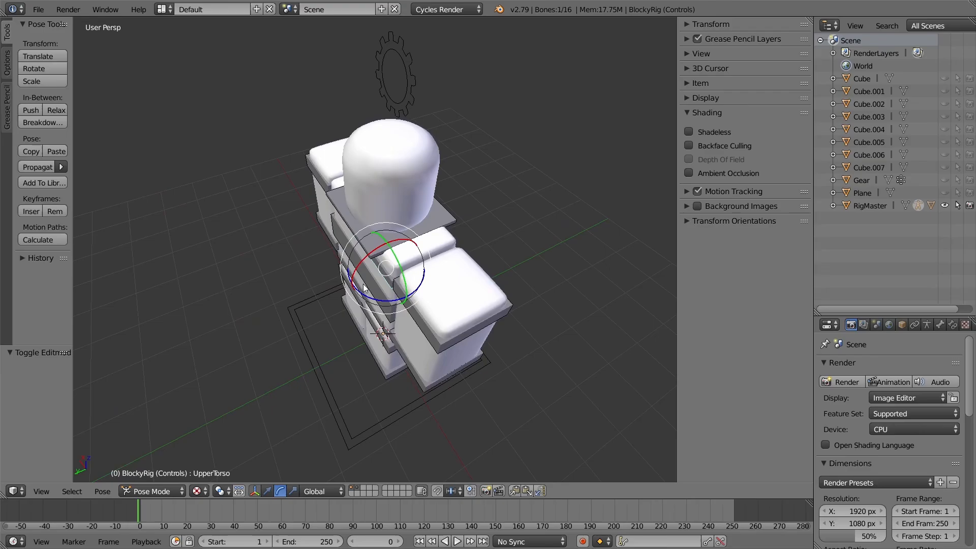
mouse_move(446, 244)
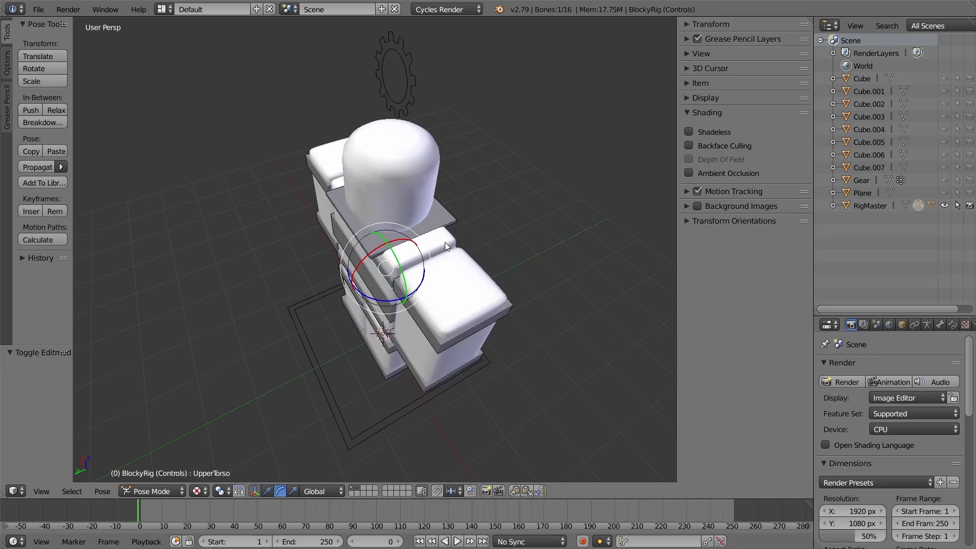
click(151, 491)
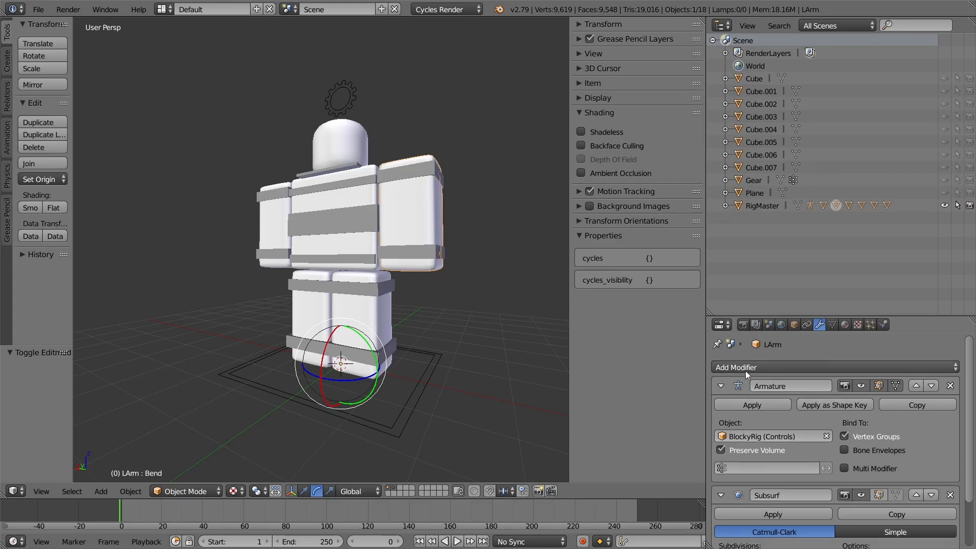
- Delete the EdgeSplit modifier from the LArm mesh and reselect the rig in Pose Mode
click(737, 366)
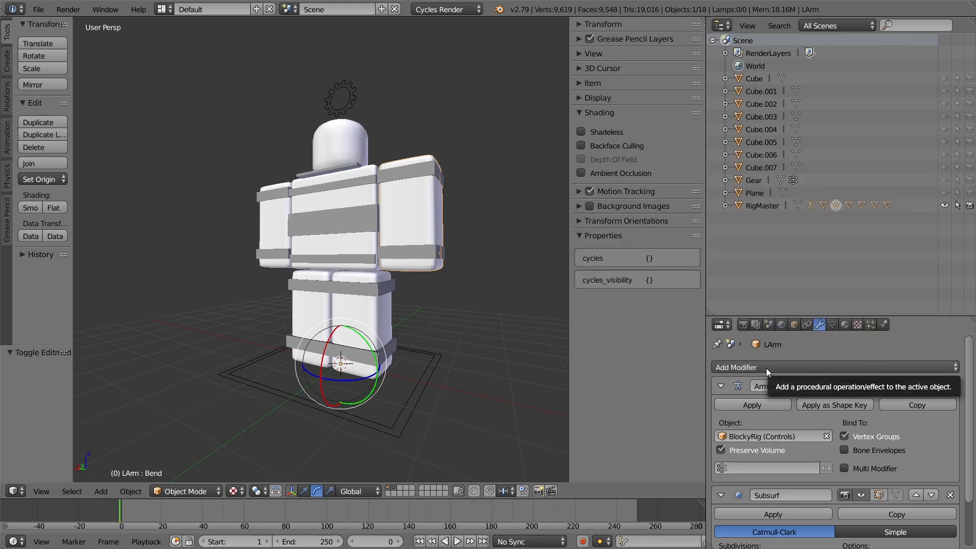
click(737, 367)
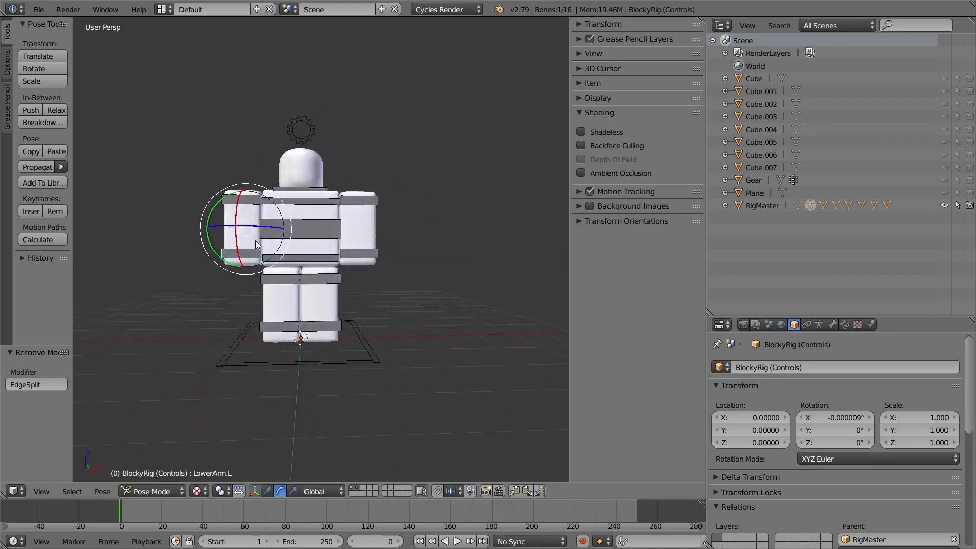
drag(255, 242, 483, 297)
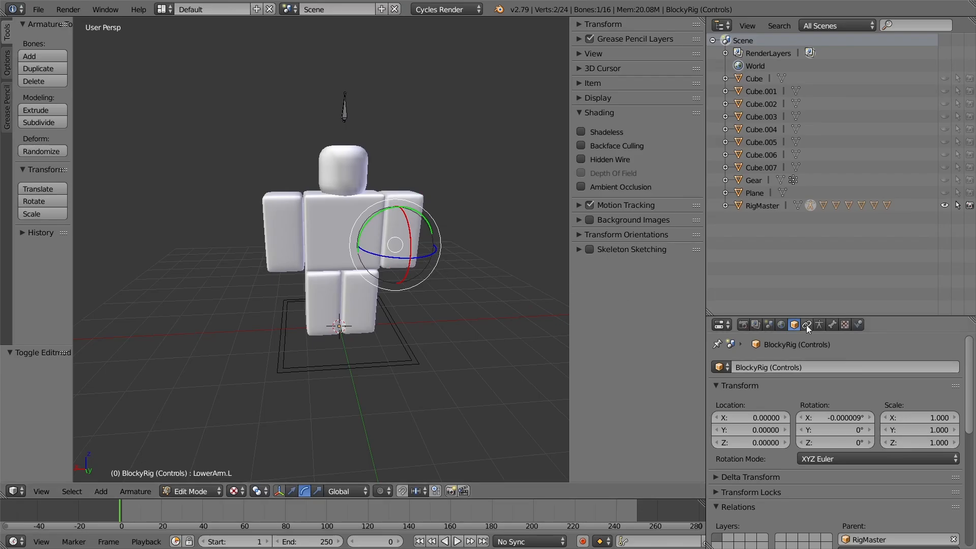
click(818, 324)
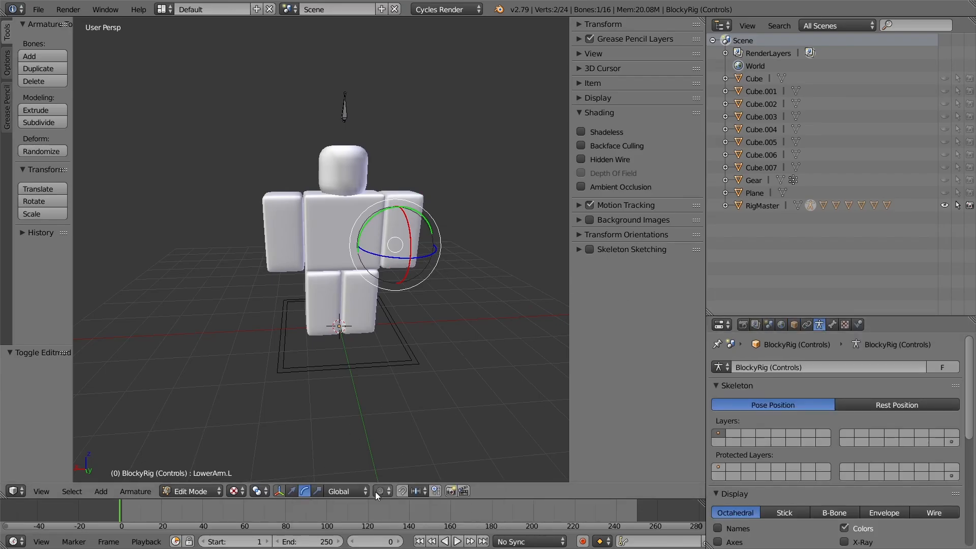
click(238, 491)
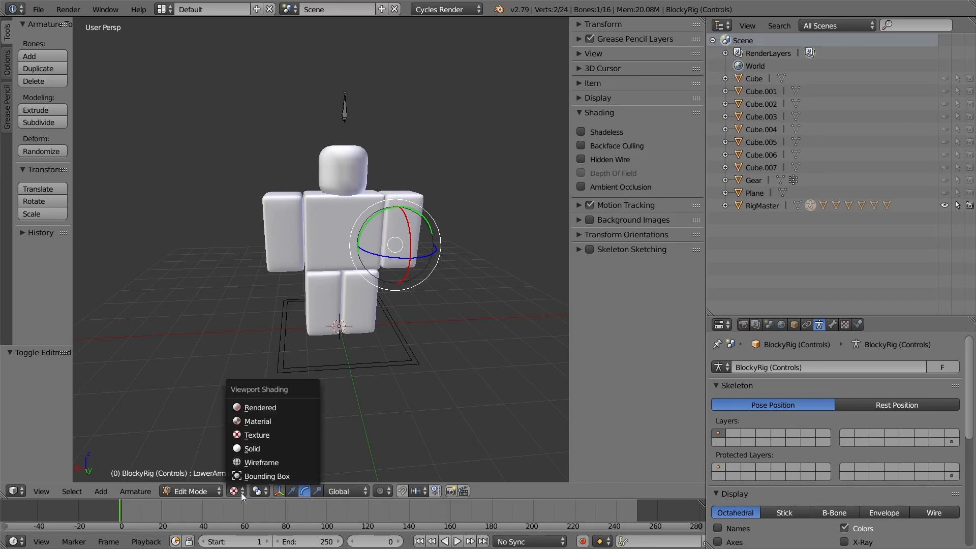
click(261, 462)
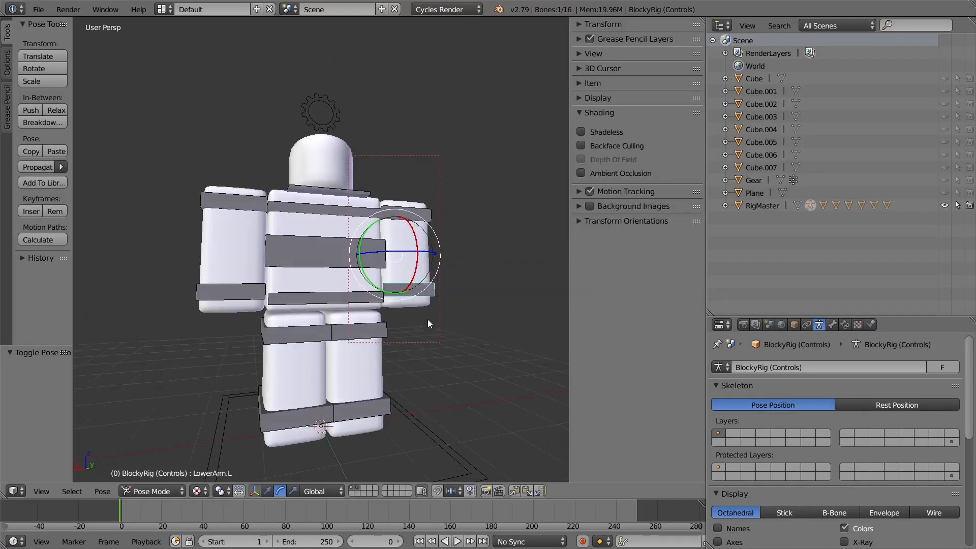
drag(429, 324, 411, 311)
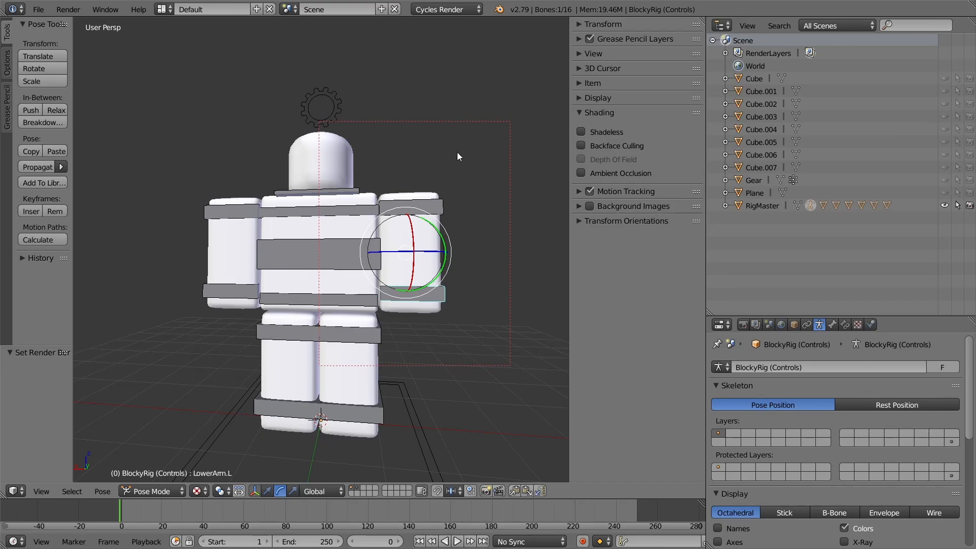
mouse_move(371, 279)
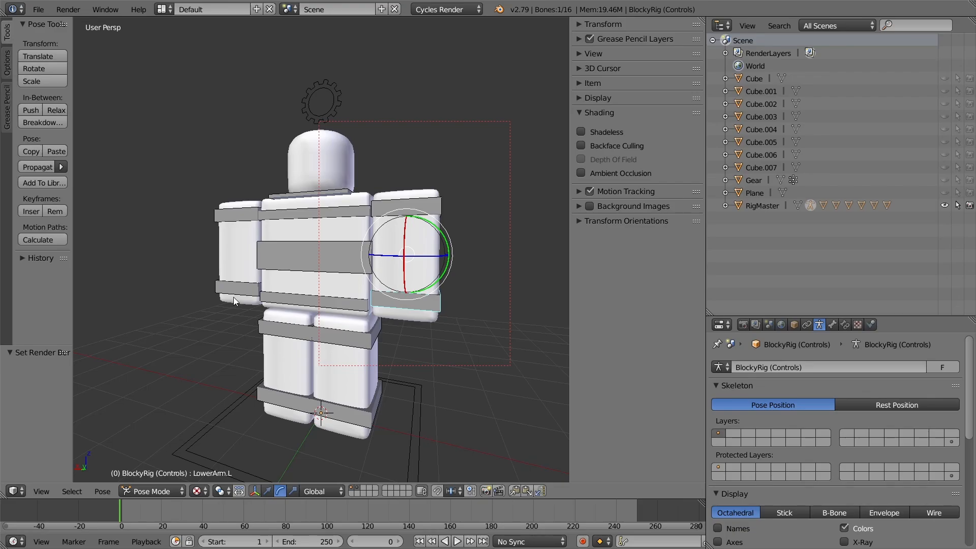
- From a side view, rotate LowerArm.L about 100 degrees to bend the elbow
drag(407, 252, 363, 264)
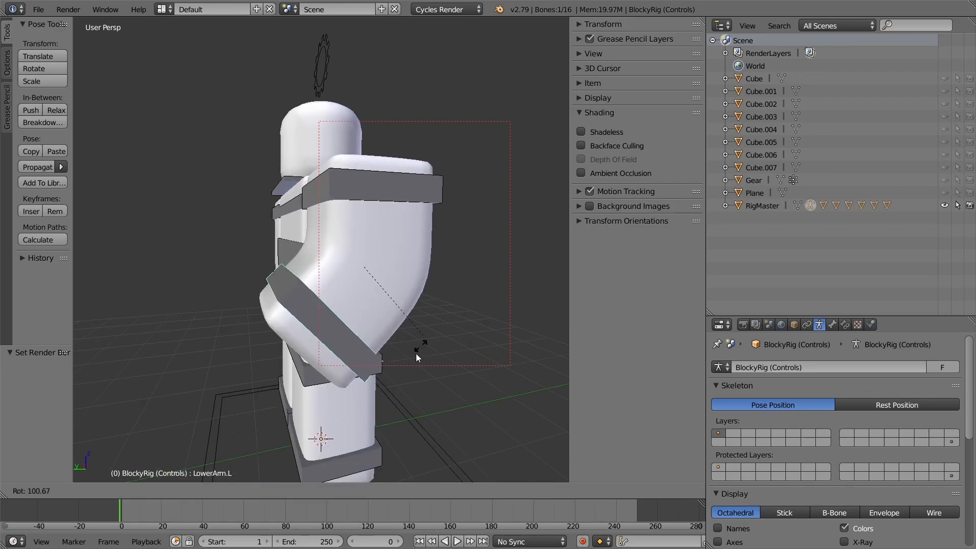
drag(416, 355, 336, 249)
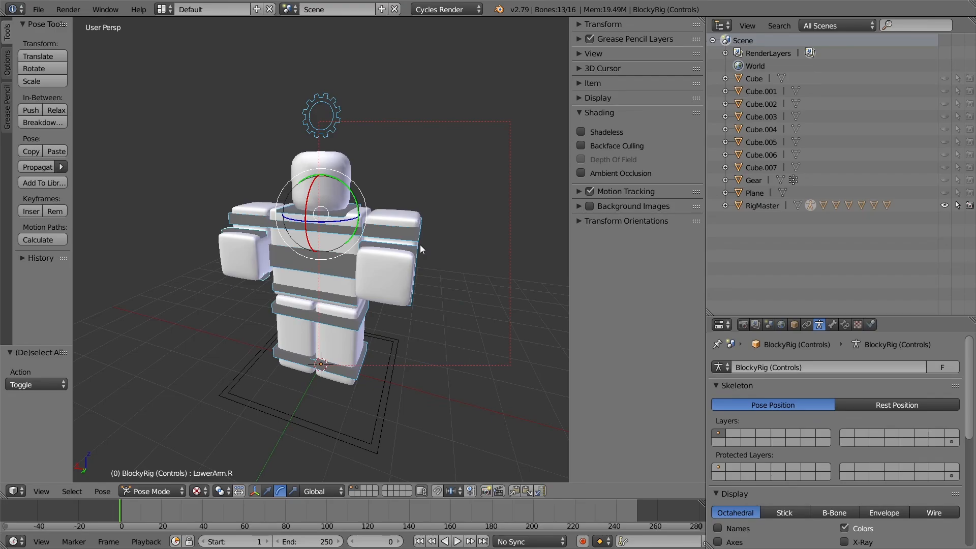
mouse_move(363, 222)
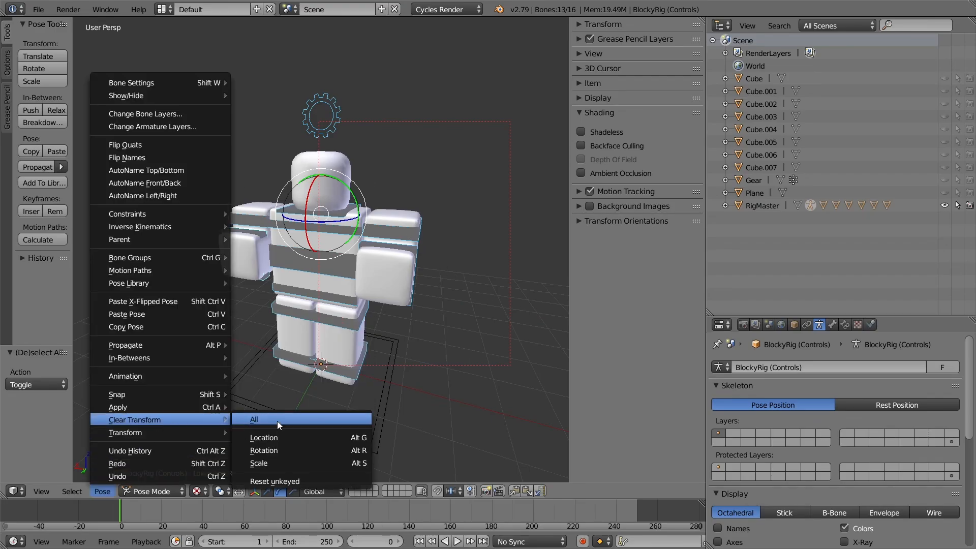
- Clear all transforms on every selected bone to restore the rest pose
click(253, 418)
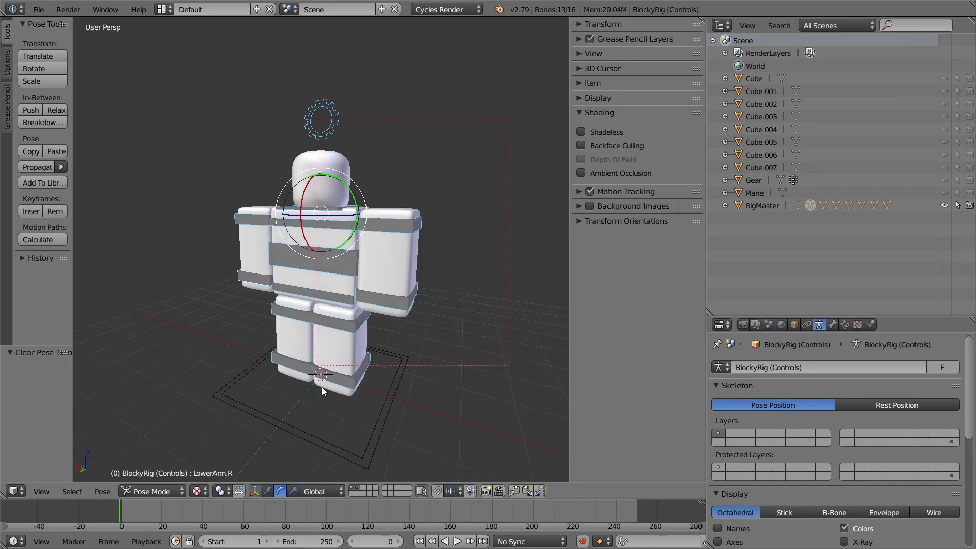
mouse_move(398, 407)
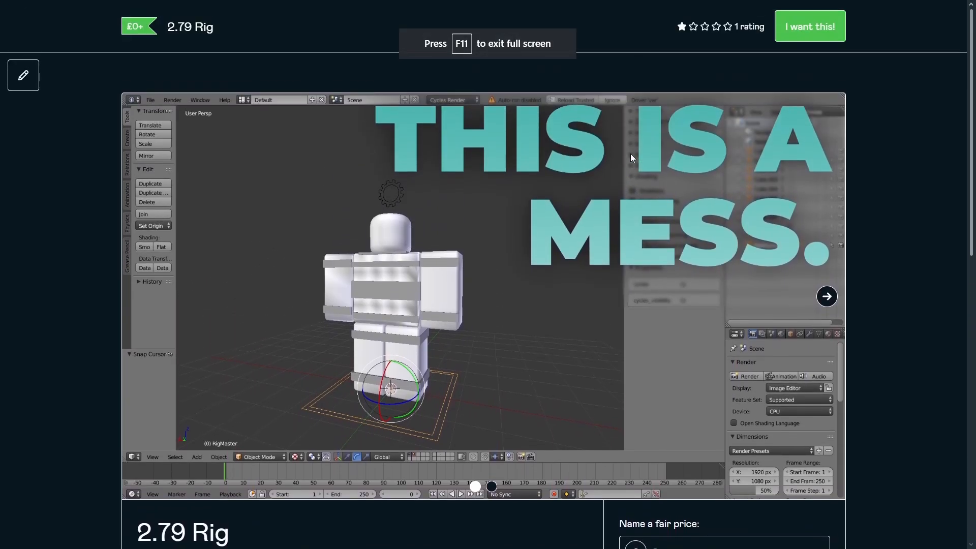
scroll(down, 3)
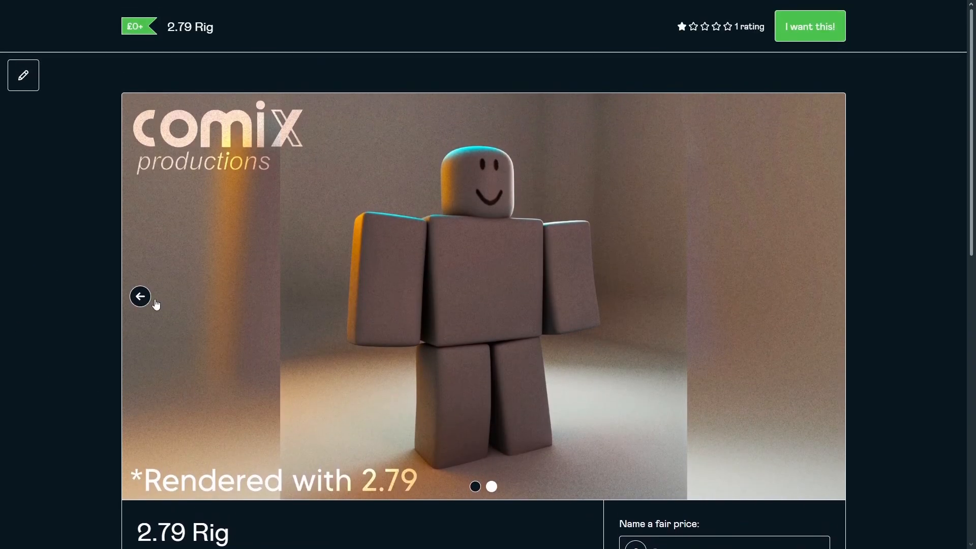
click(139, 295)
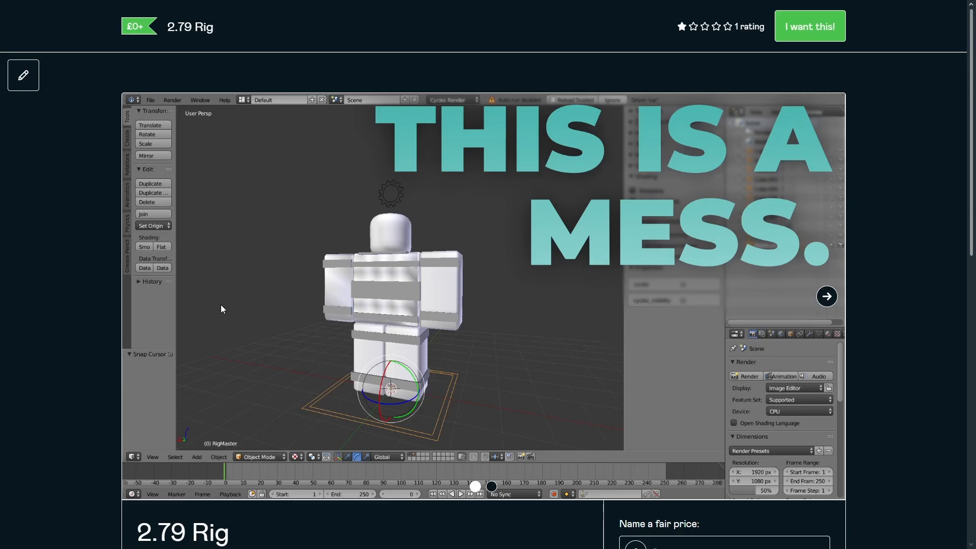
- Scroll the Gumroad page to the 2.79 Rig description, price field and download count
scroll(down, 3)
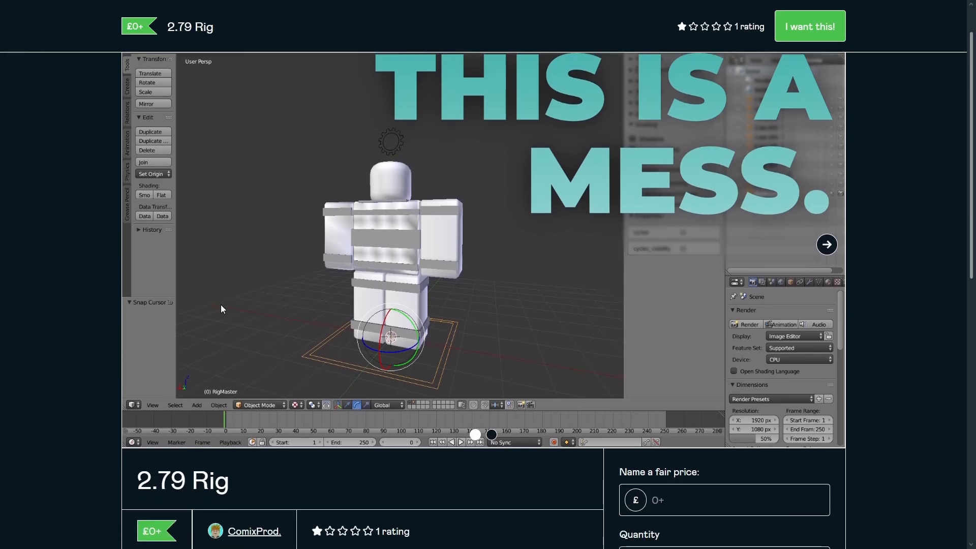
scroll(down, 3)
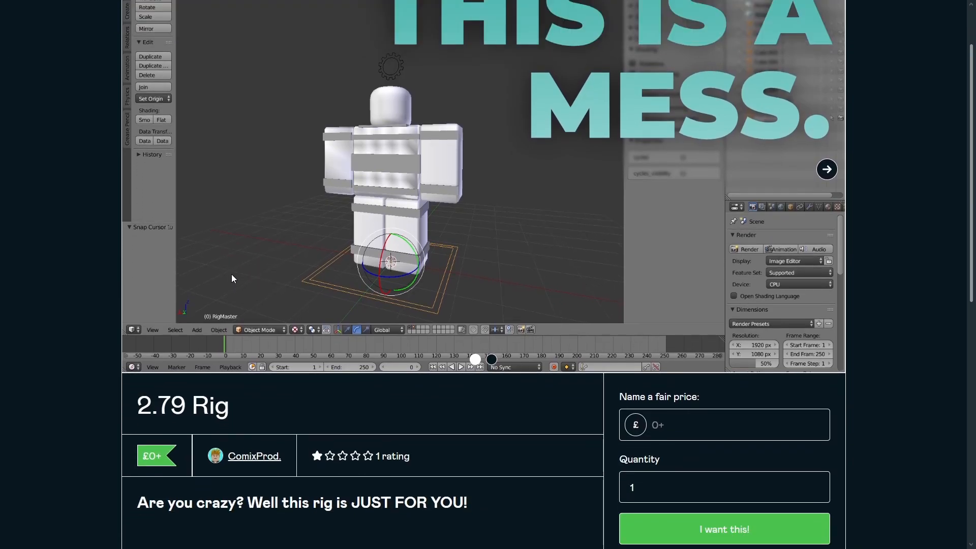
scroll(down, 3)
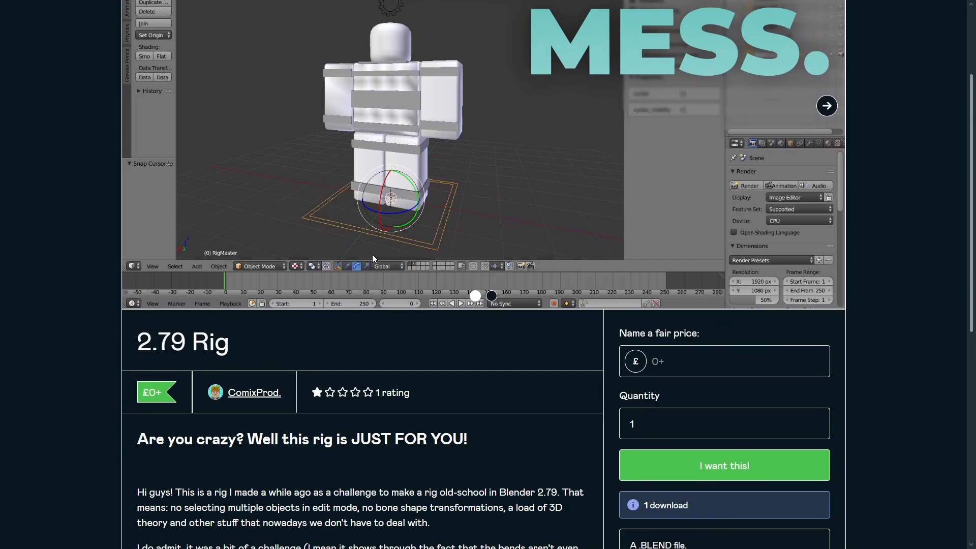